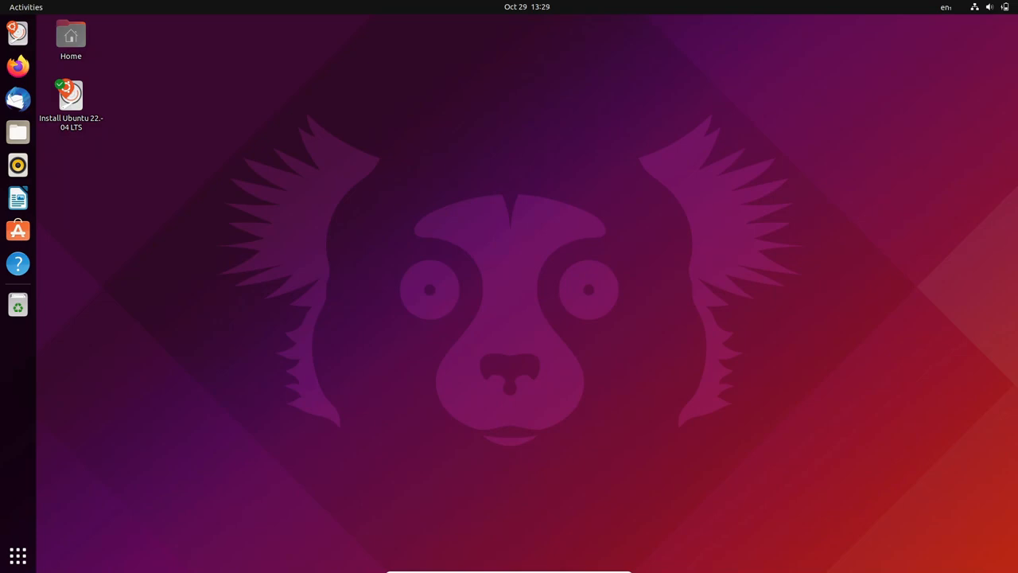
mouse_move(531, 305)
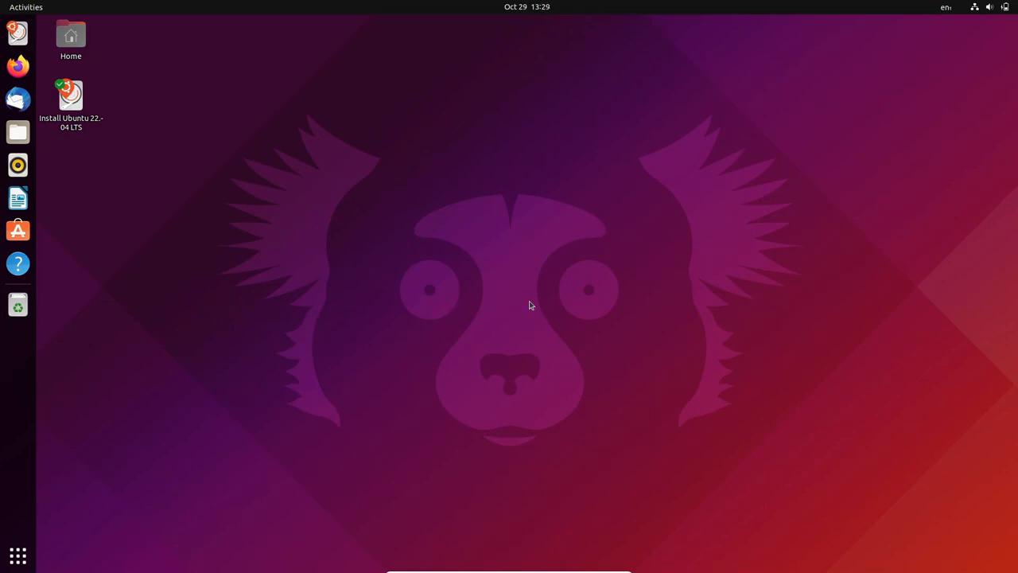
mouse_move(19, 516)
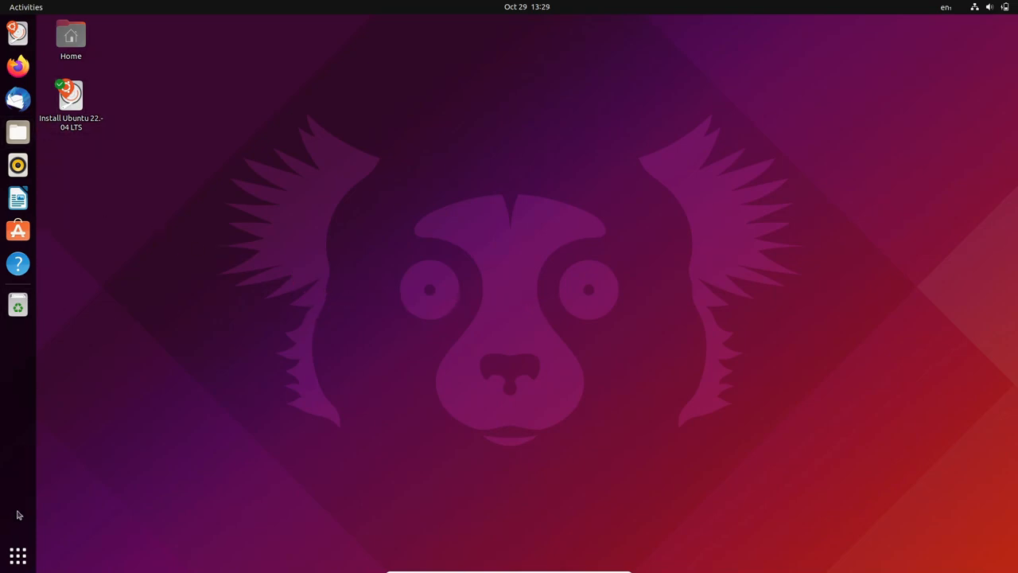
- Show the grid of all installed applications from the dock
left_click(18, 555)
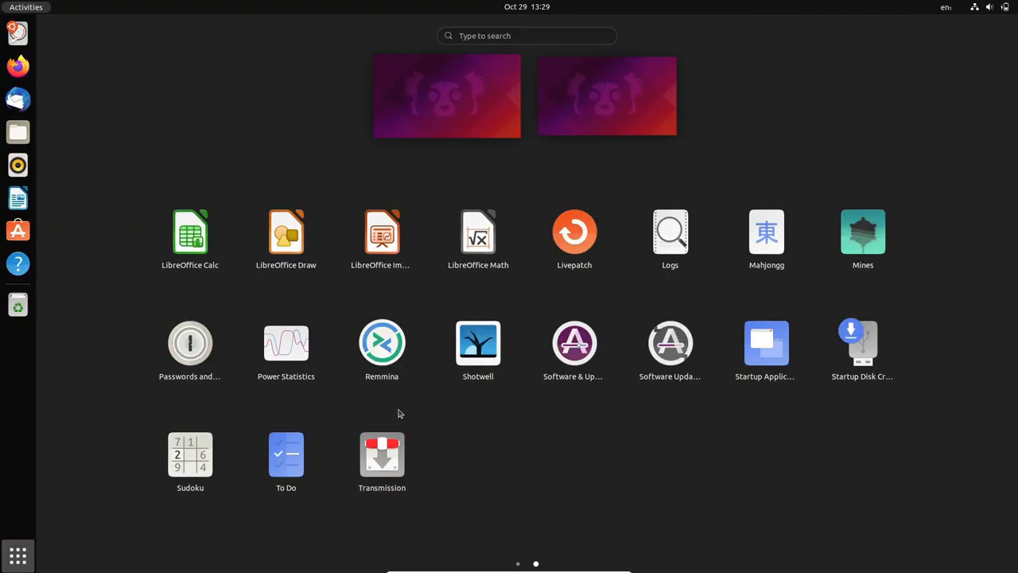
- View the About page in Settings showing the Jammy Jellyfish development branch, then close Settings
left_click(519, 563)
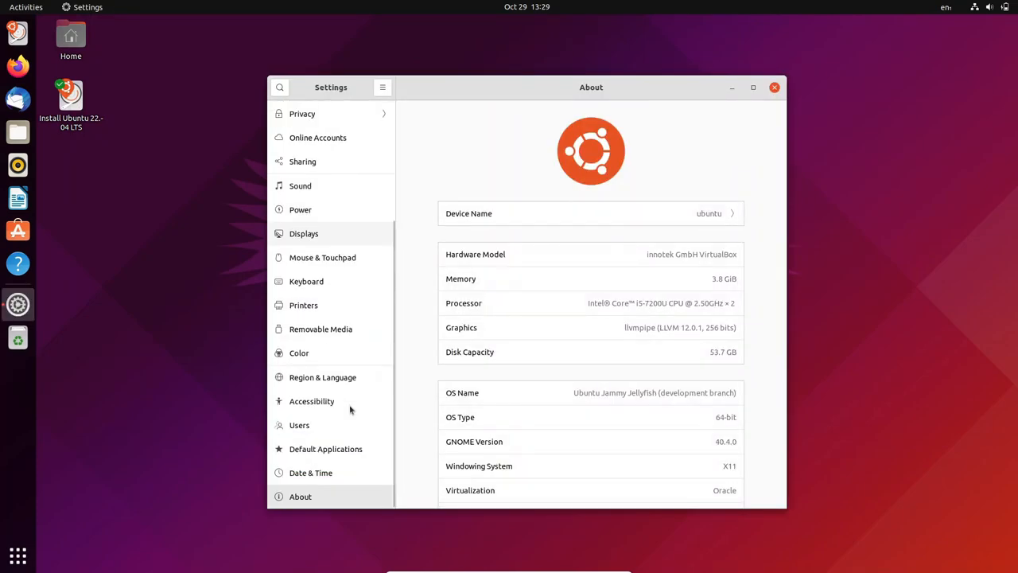
scroll("down", 3)
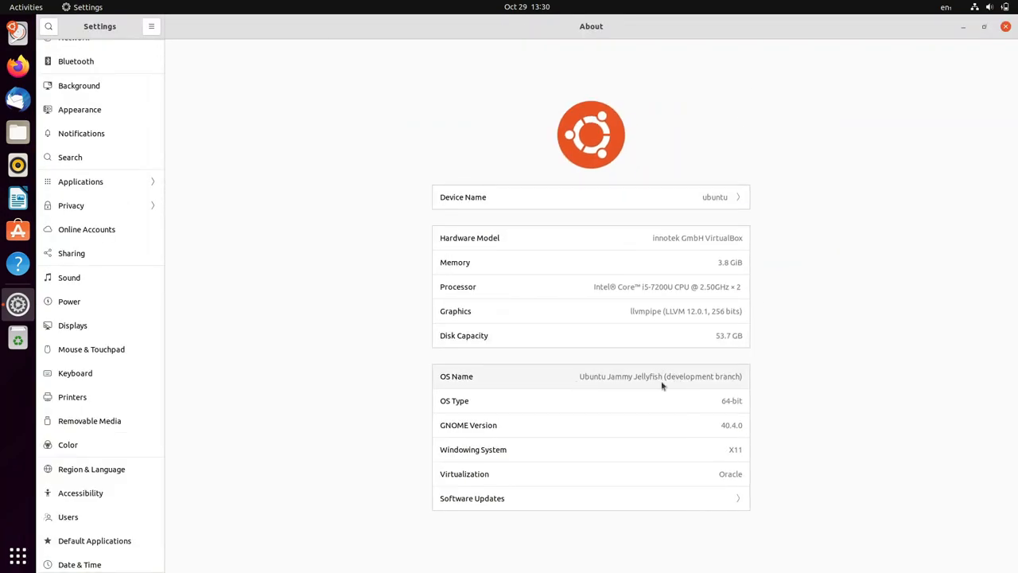
mouse_move(799, 368)
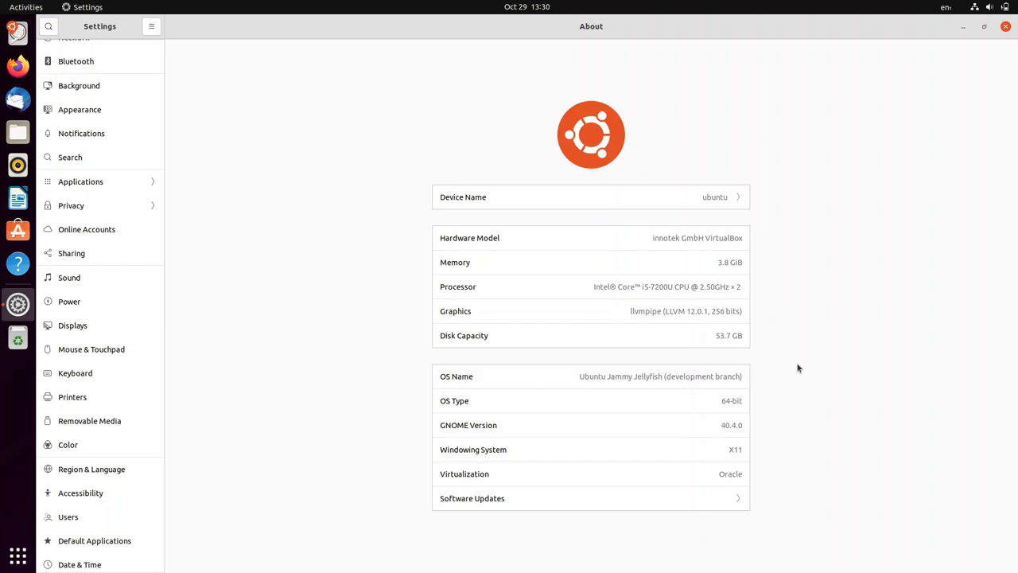
left_click(1005, 25)
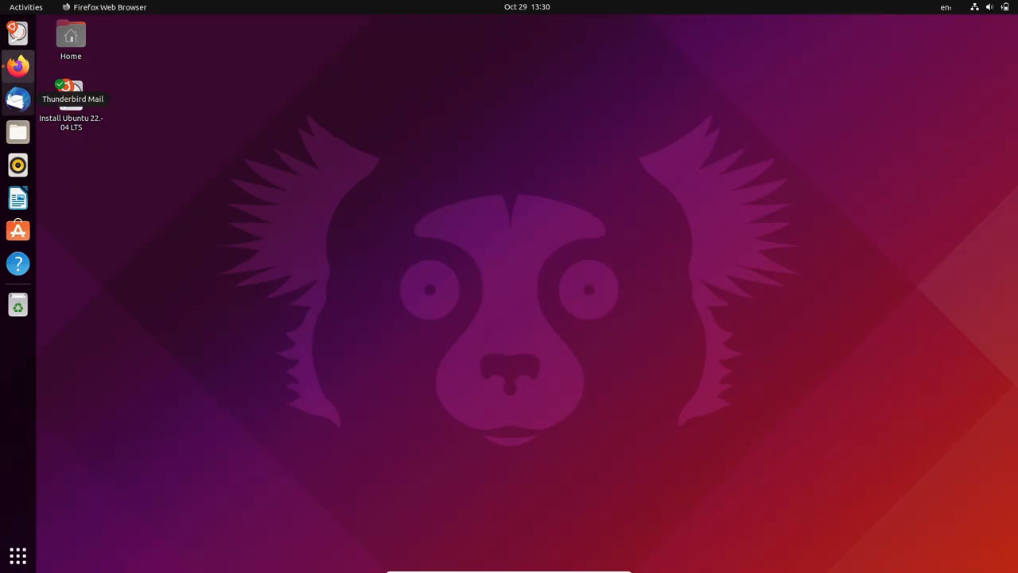
- Launch Firefox and run a Google search for 'ubuntu daily build'
left_click(17, 63)
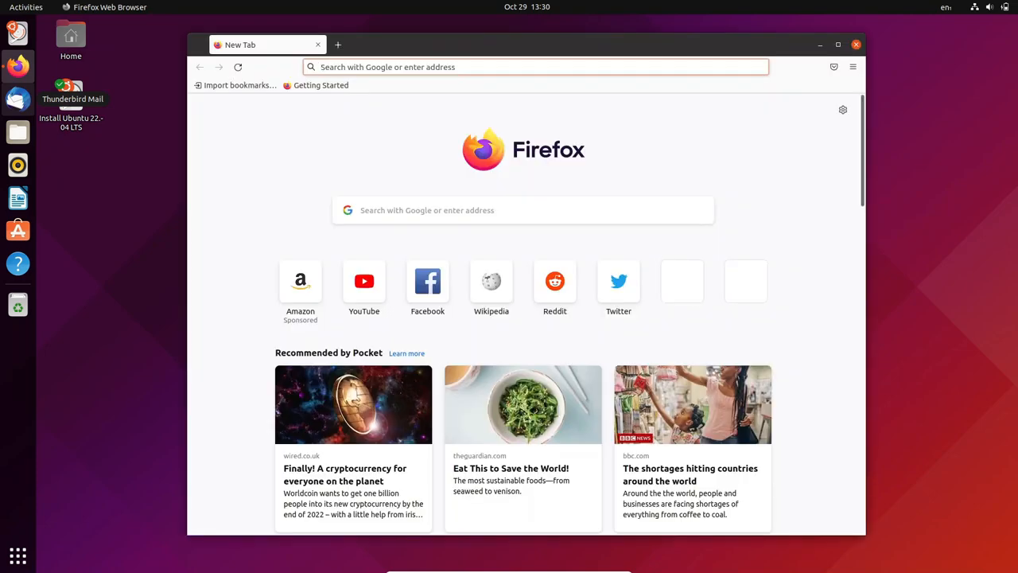
left_click(534, 67)
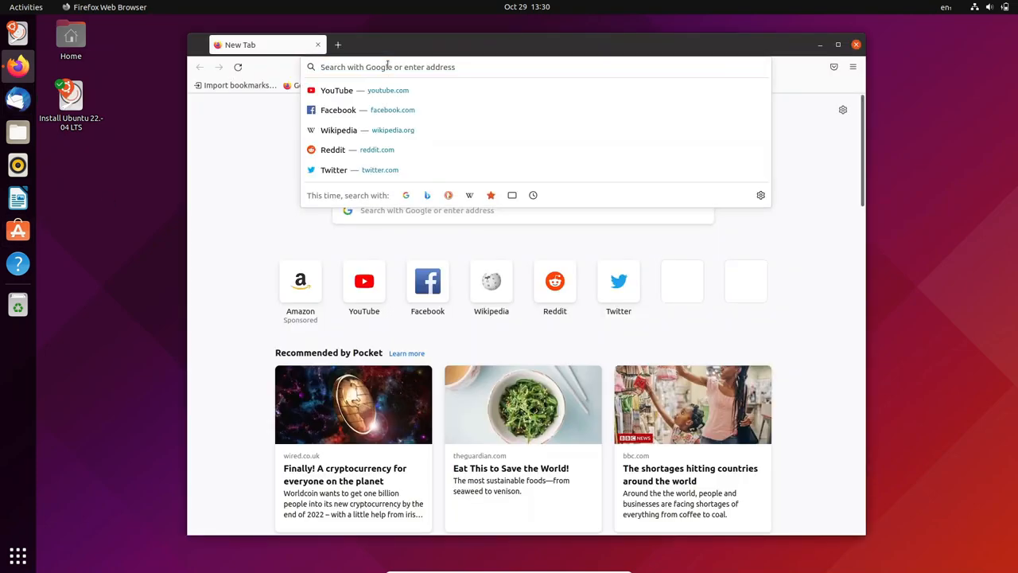
type("ubunu")
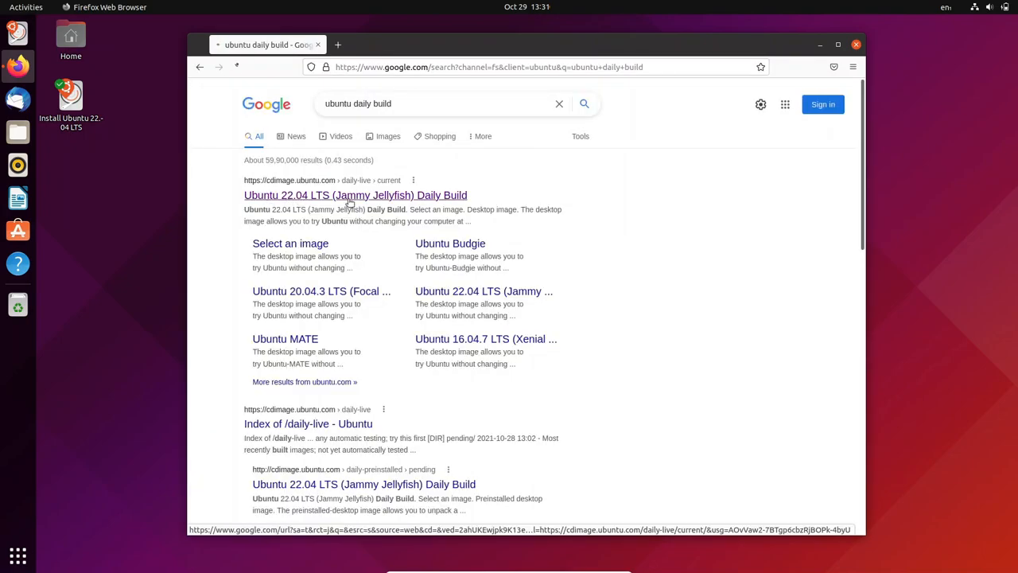
- Review the Ubuntu 22.04 LTS Daily Build page and its image file list, then close Firefox
left_click(356, 194)
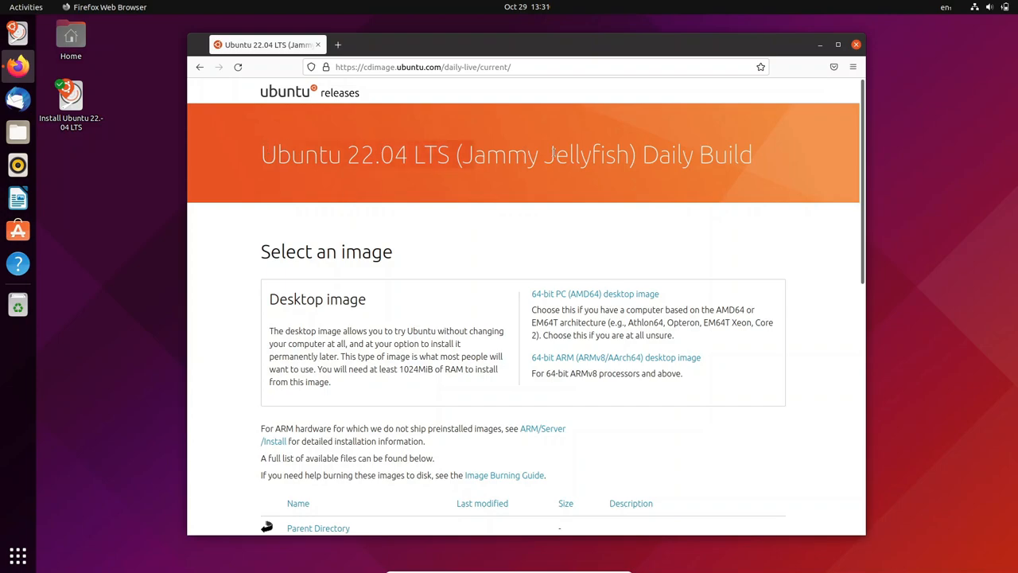
mouse_move(635, 288)
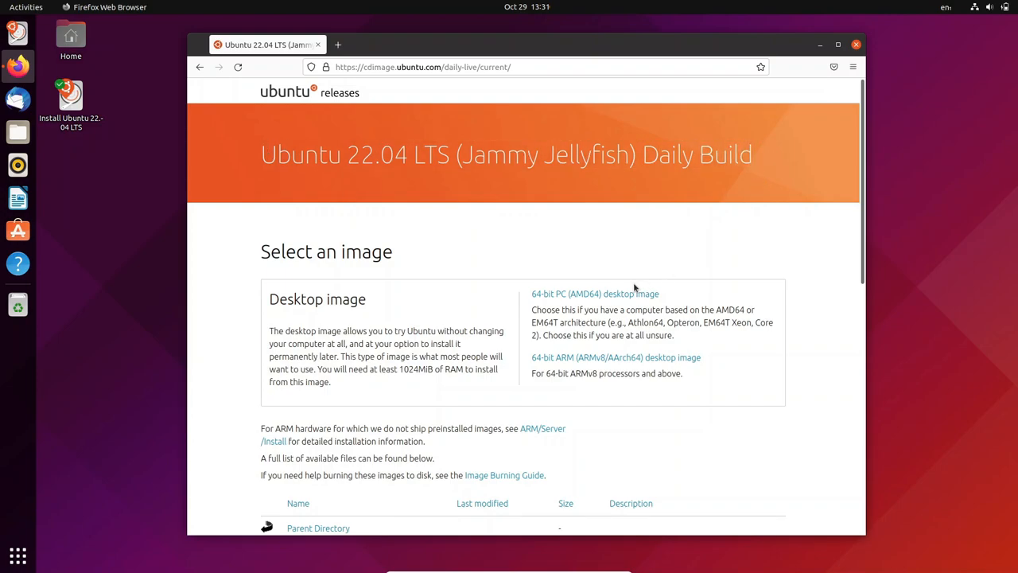
scroll("down", 3)
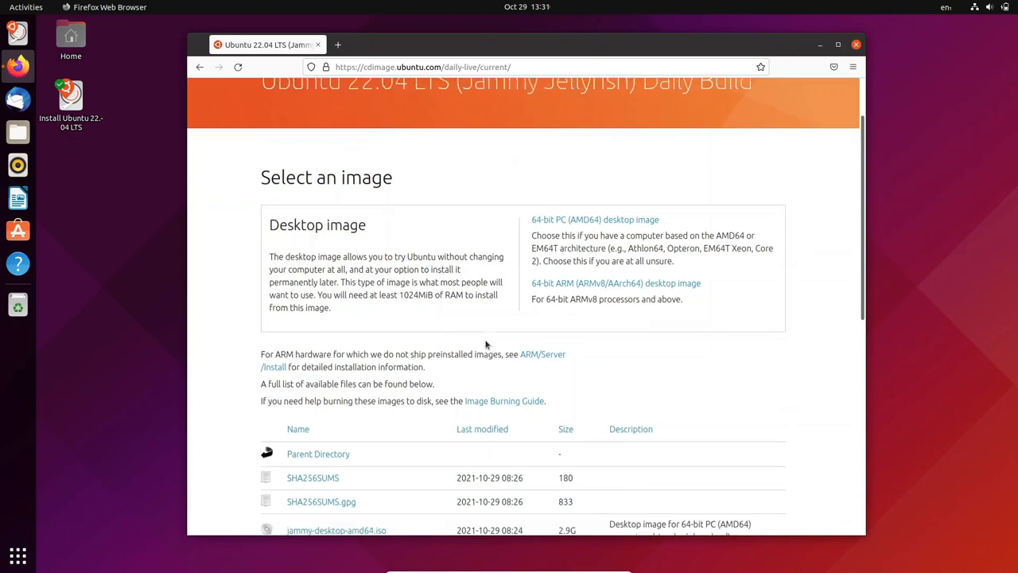
scroll("down", 3)
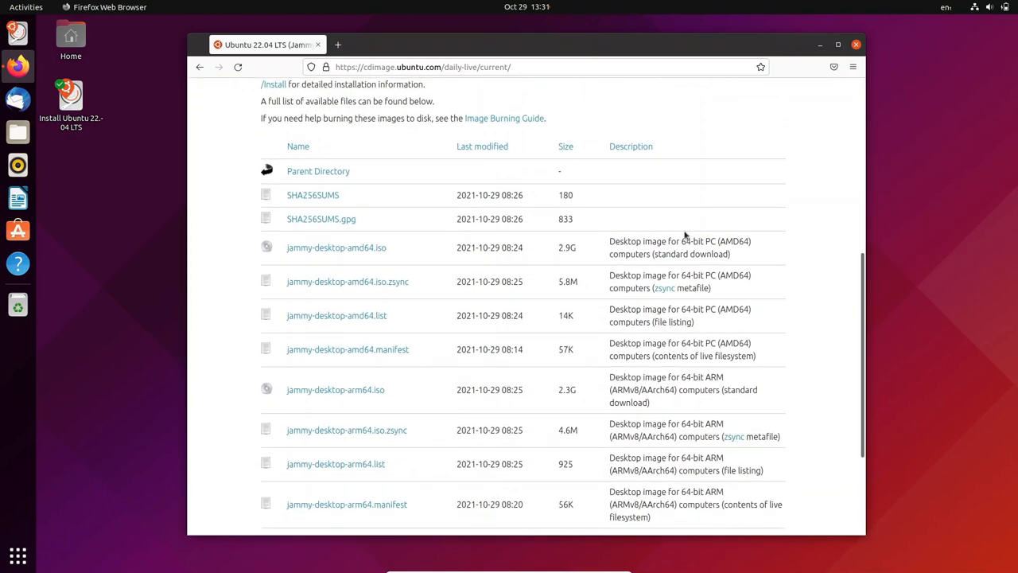
scroll("down", 3)
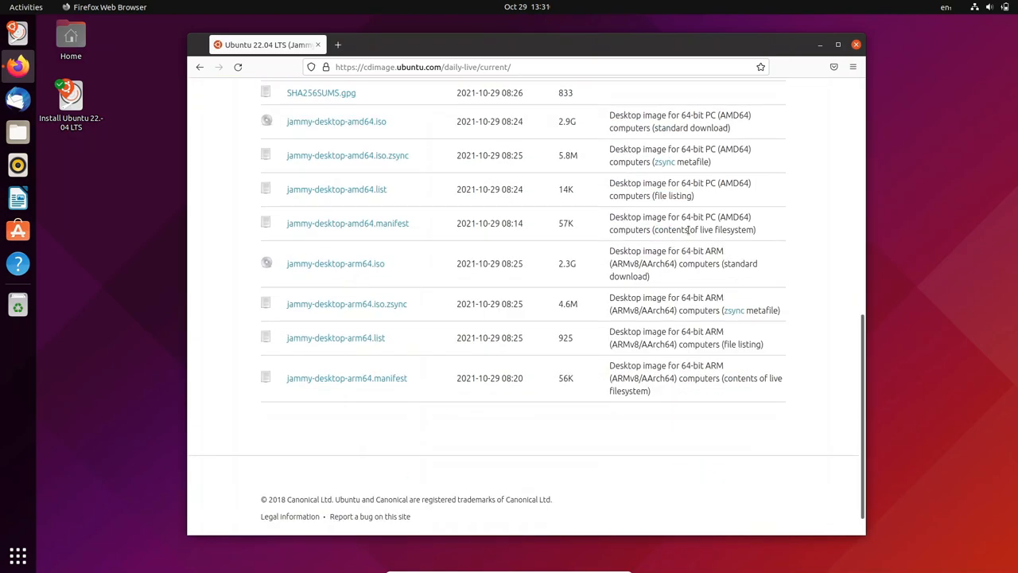
scroll("up", 3)
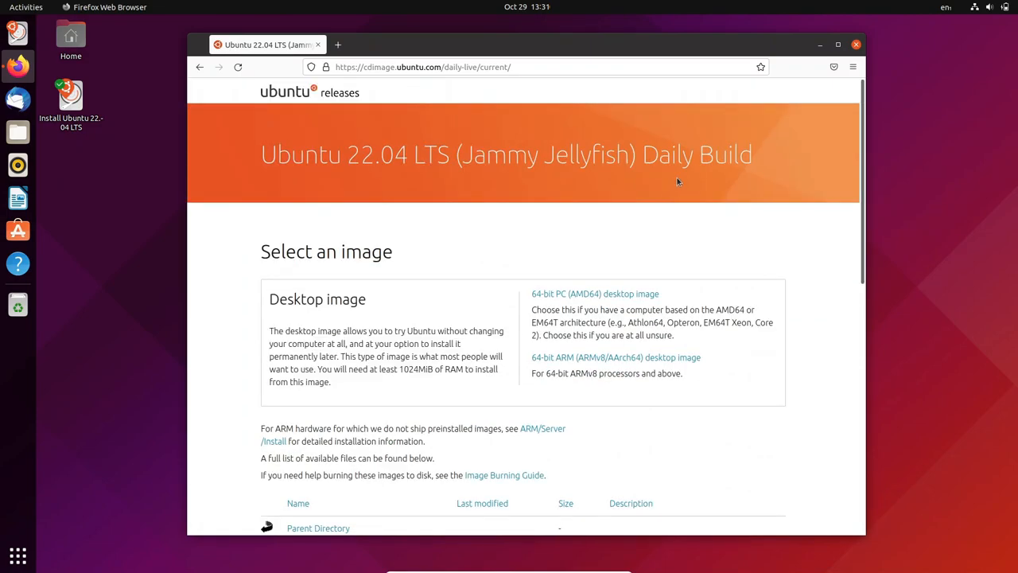
left_click(855, 44)
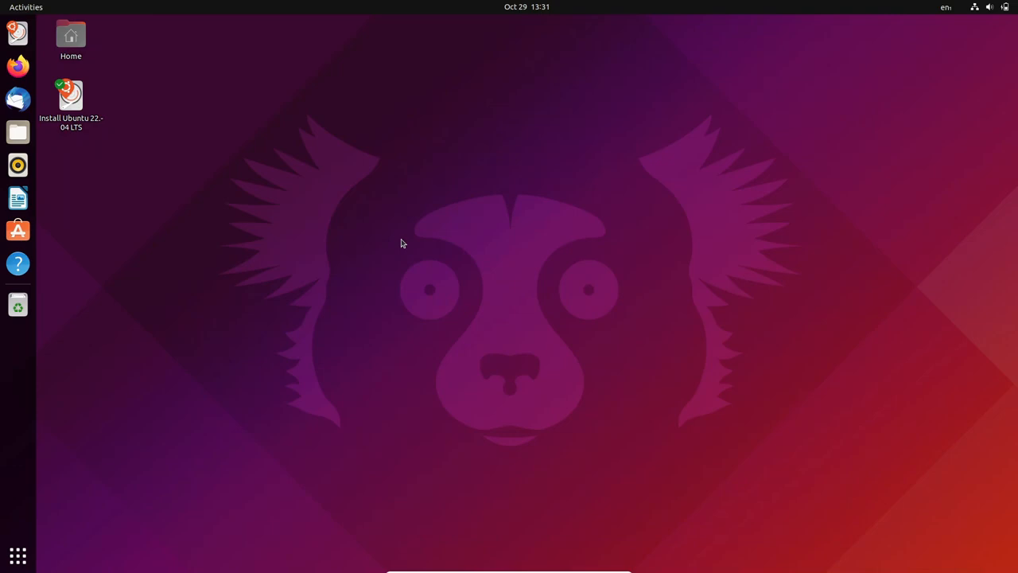
- Bring up the applications grid to reach Software & Updates
left_click(18, 555)
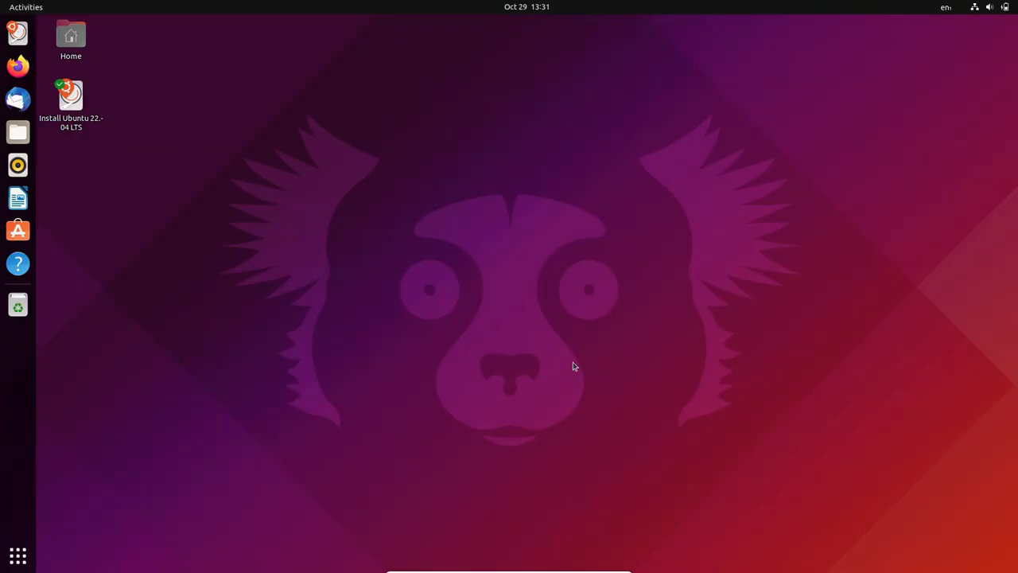
mouse_move(555, 360)
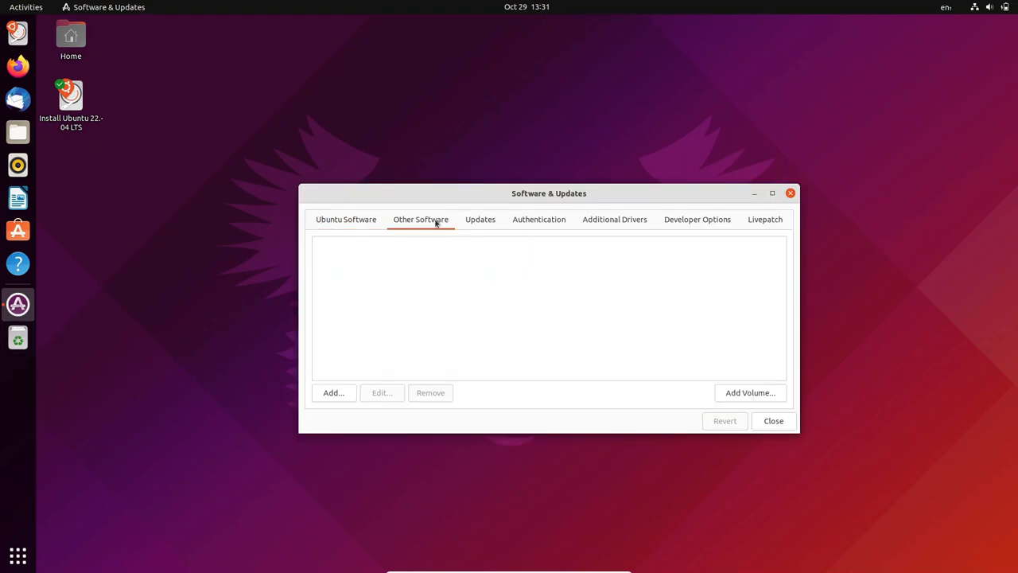
- Check the Updates settings, enable pre-released (jammy-proposed) updates in Developer Options, return to Ubuntu Software sources
left_click(480, 220)
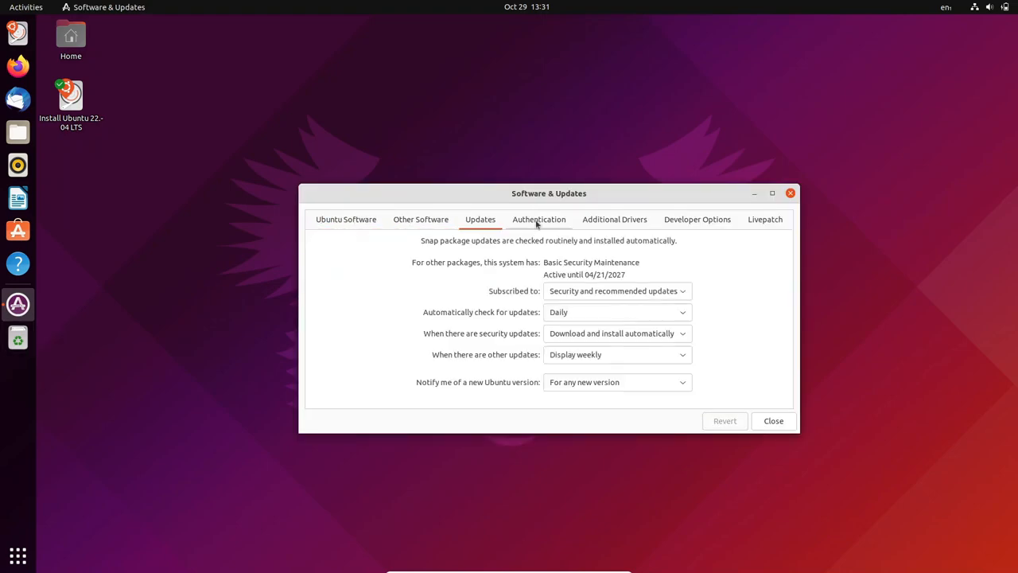
left_click(697, 219)
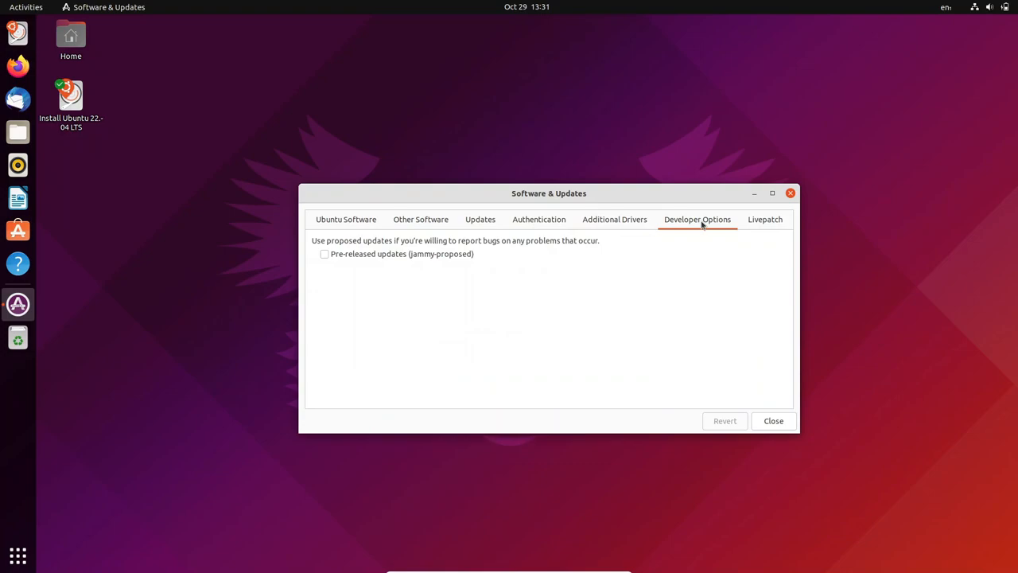
left_click(324, 255)
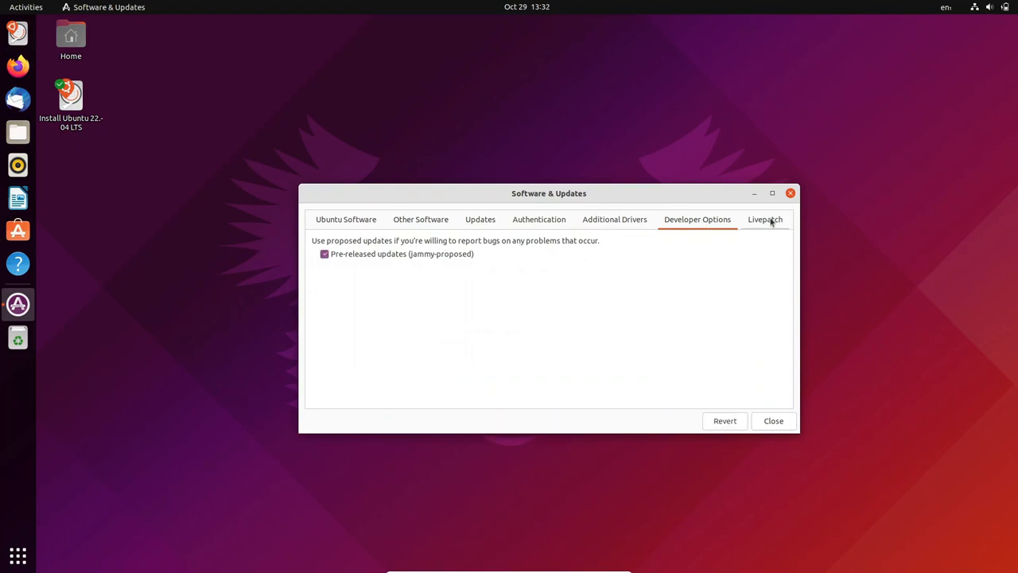
left_click(347, 220)
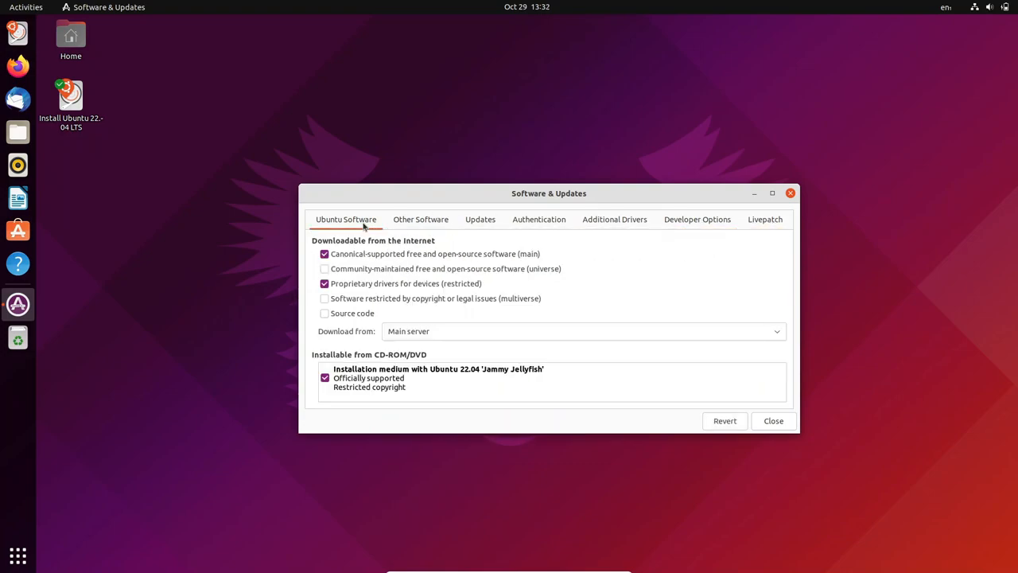
mouse_move(700, 417)
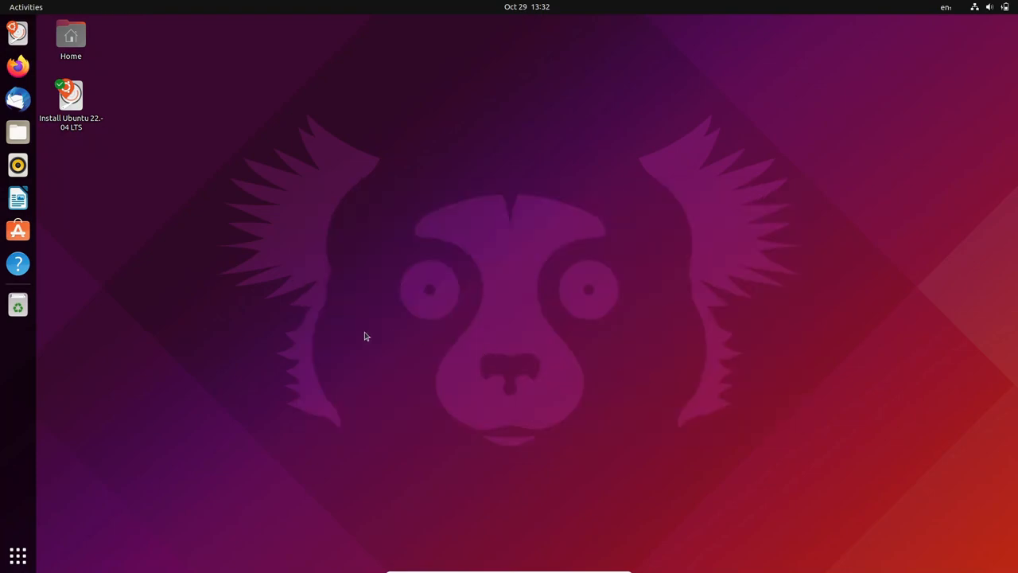
- Glance at the Ubuntu Desktop Guide topics, close it, and launch Ubuntu Software
left_click(17, 264)
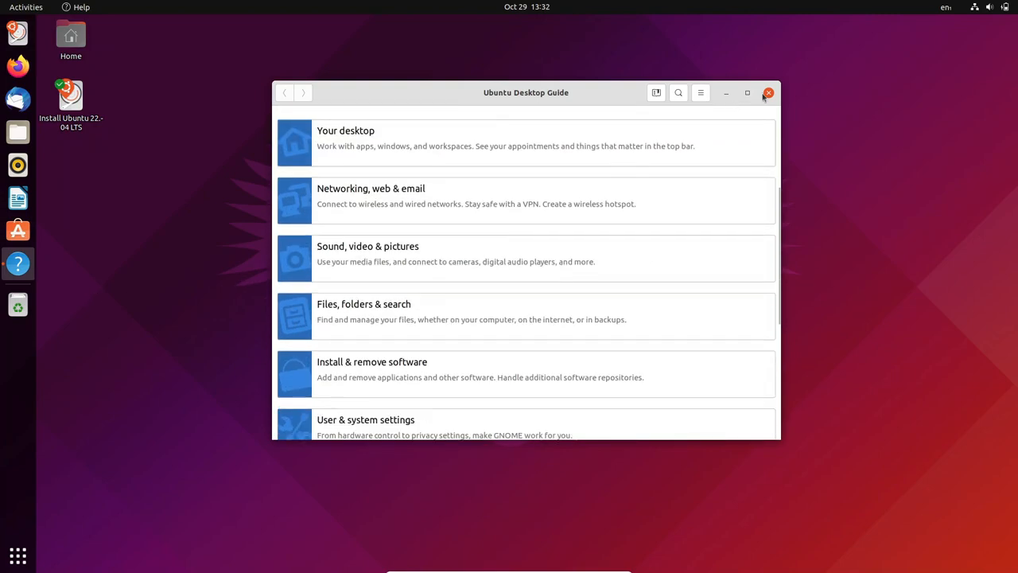
left_click(769, 92)
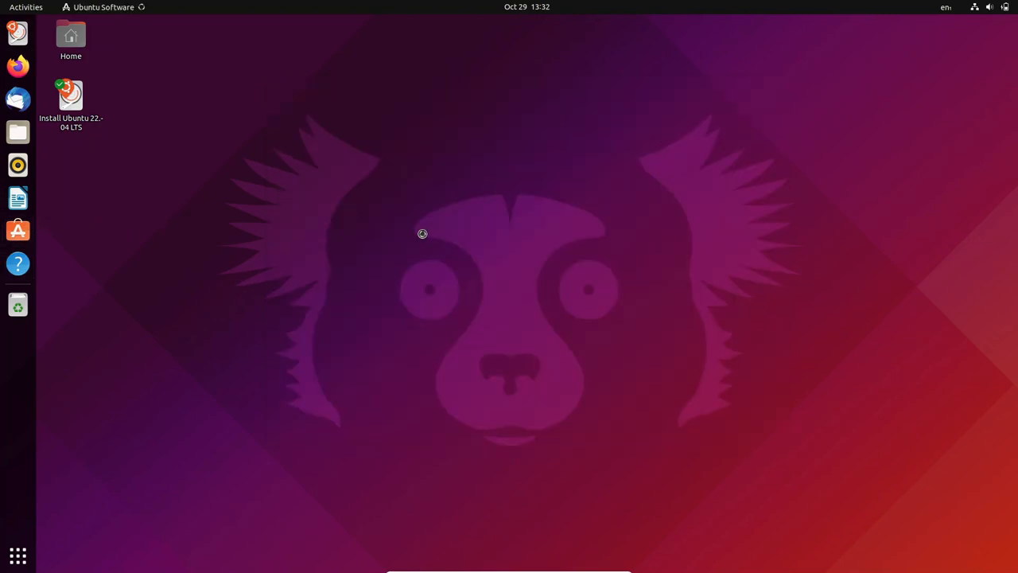
mouse_move(420, 226)
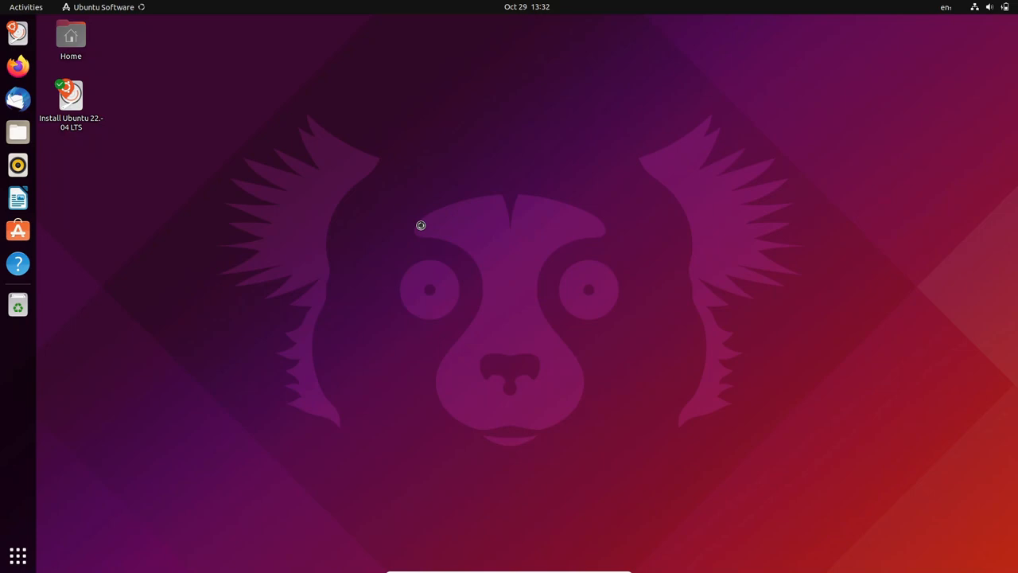
left_click(17, 229)
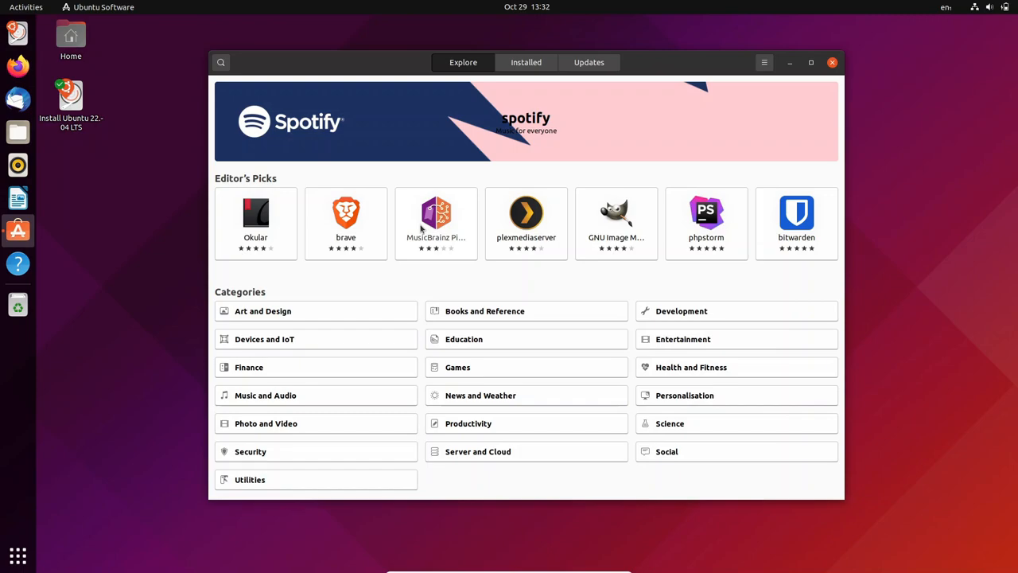
mouse_move(421, 209)
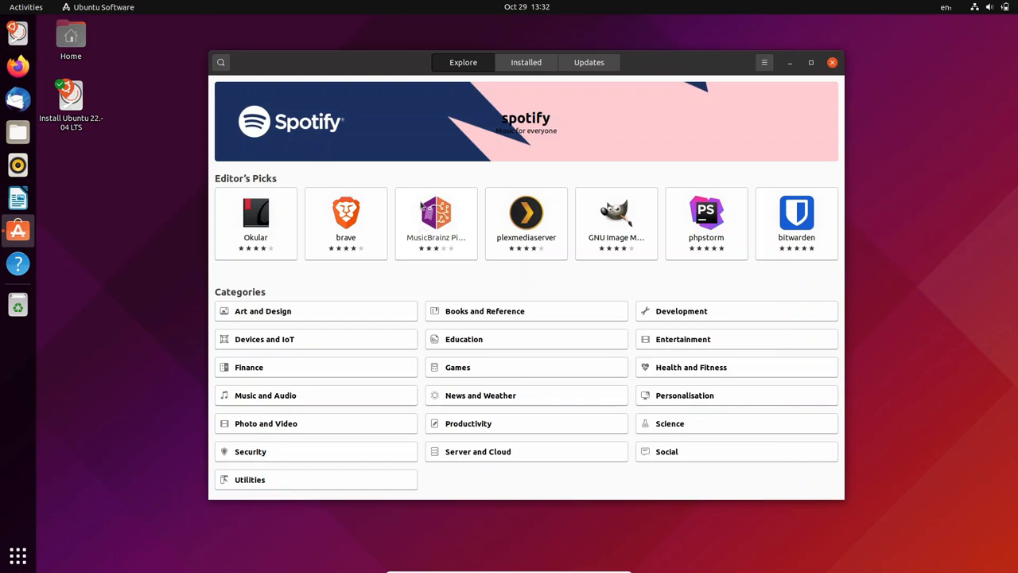
mouse_move(681, 264)
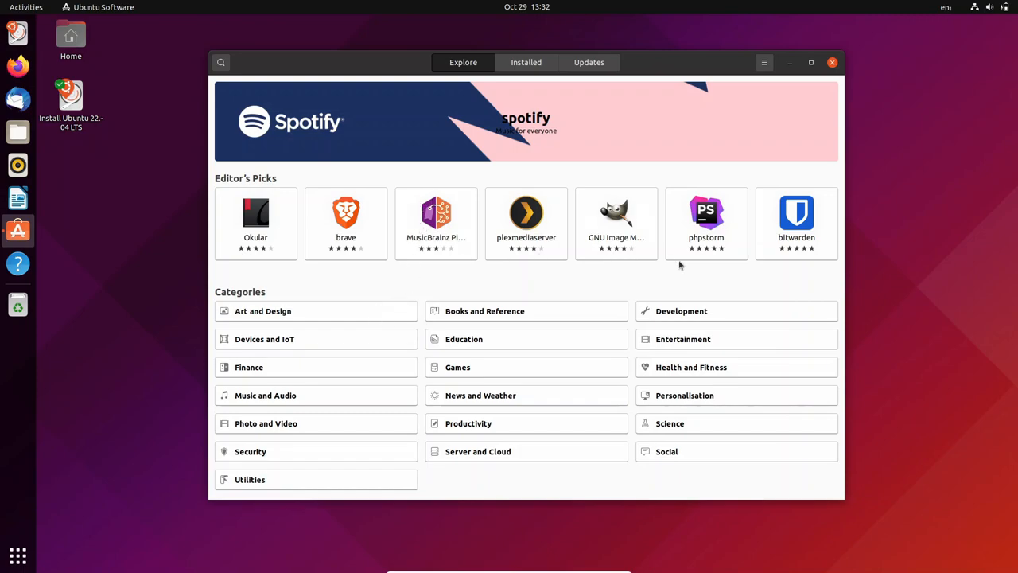
- Check the Installed list and the up-to-date Updates view, then head to the Development category
left_click(525, 62)
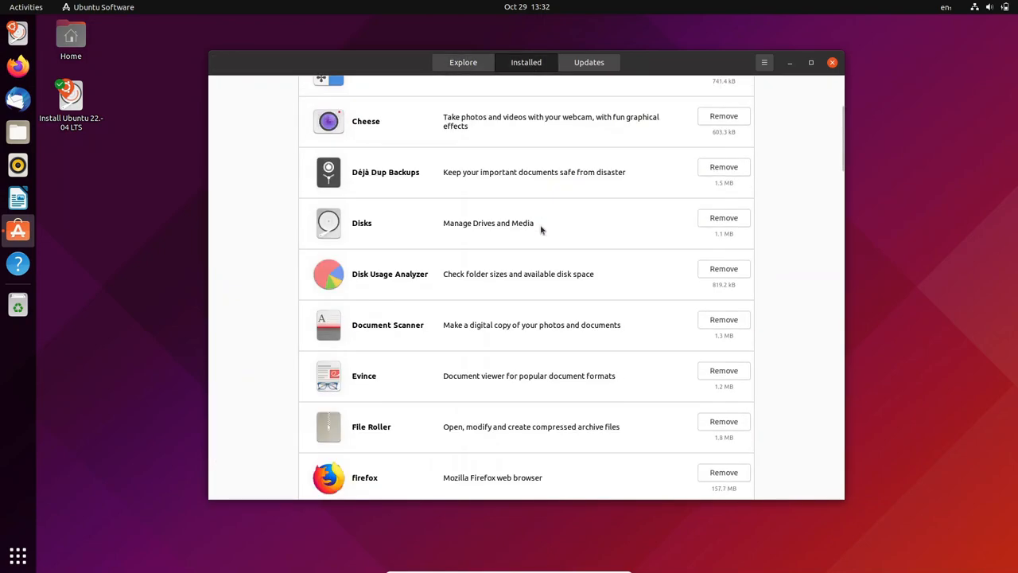
left_click(588, 62)
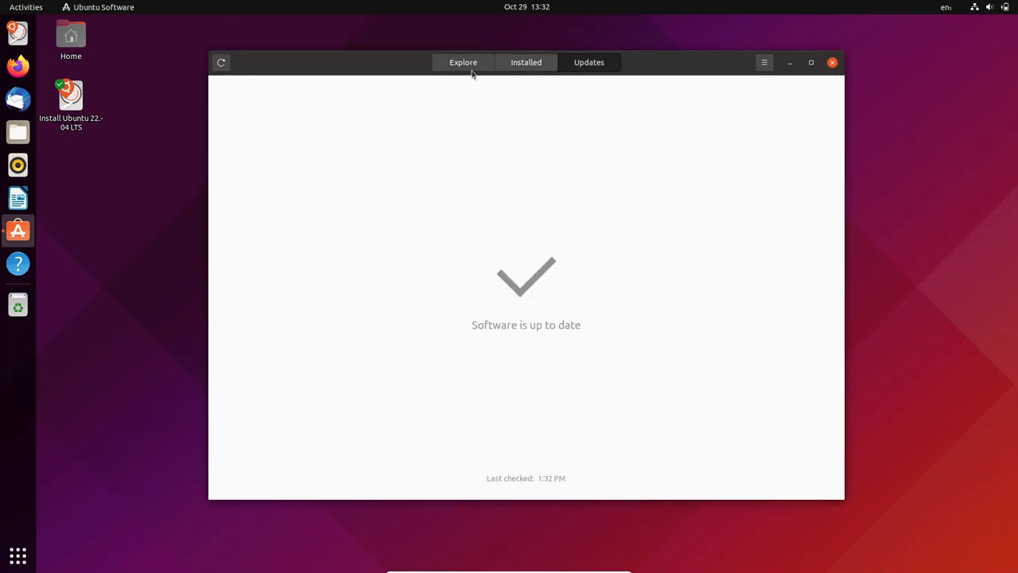
left_click(463, 62)
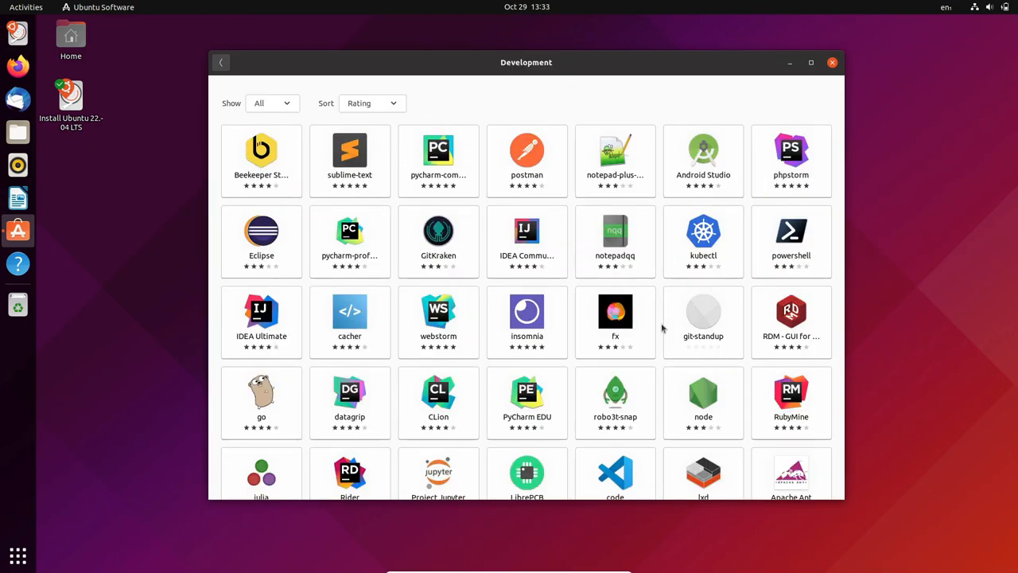
- Scroll through the Development category apps and return to the Explore overview
scroll("down", 3)
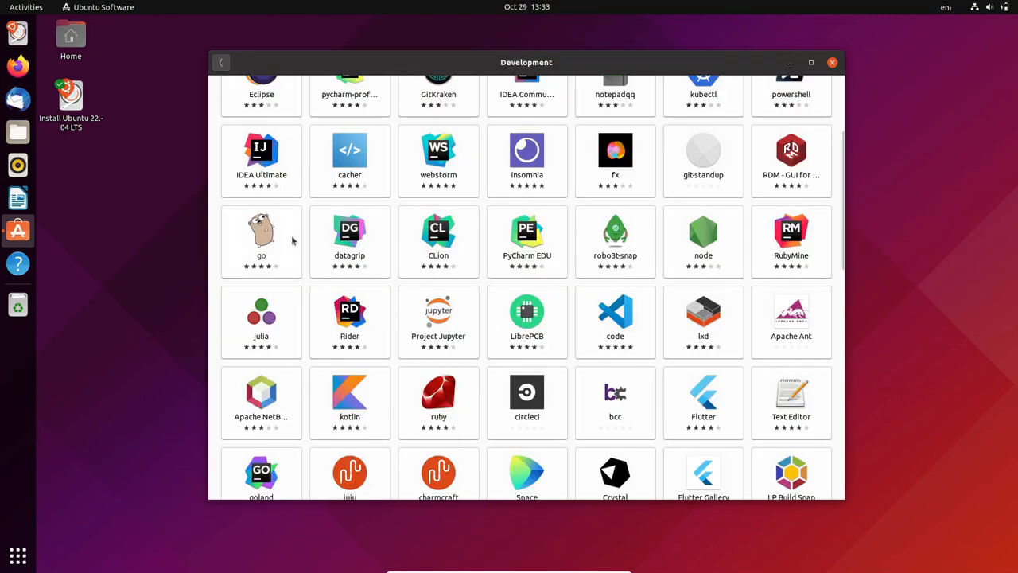
scroll("down", 3)
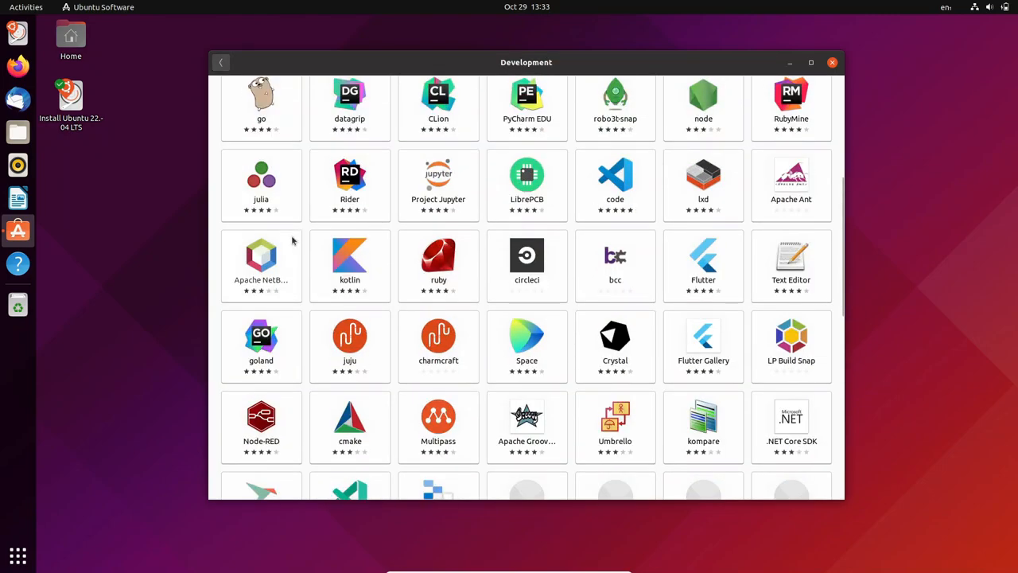
scroll("down", 3)
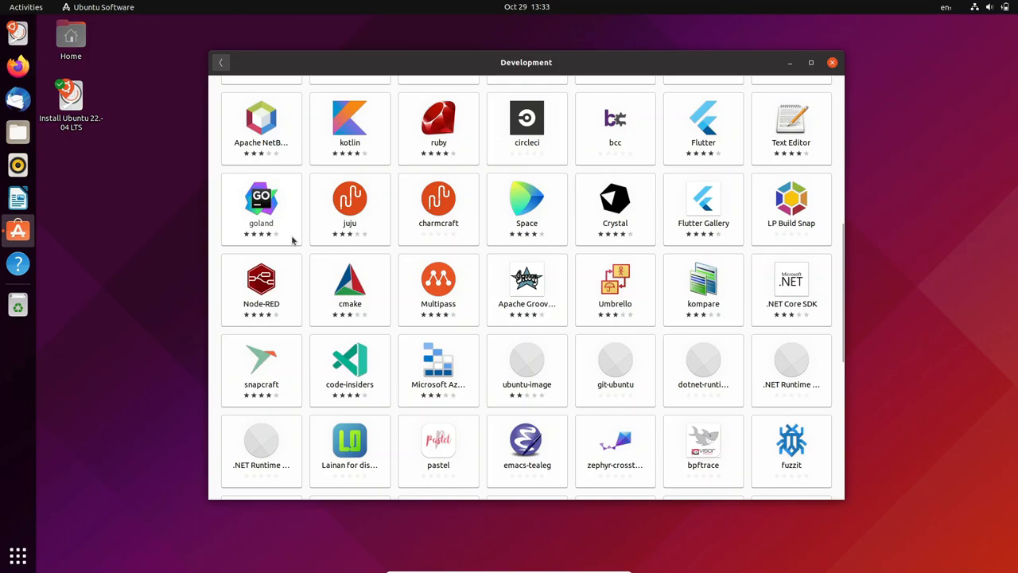
scroll("down", 3)
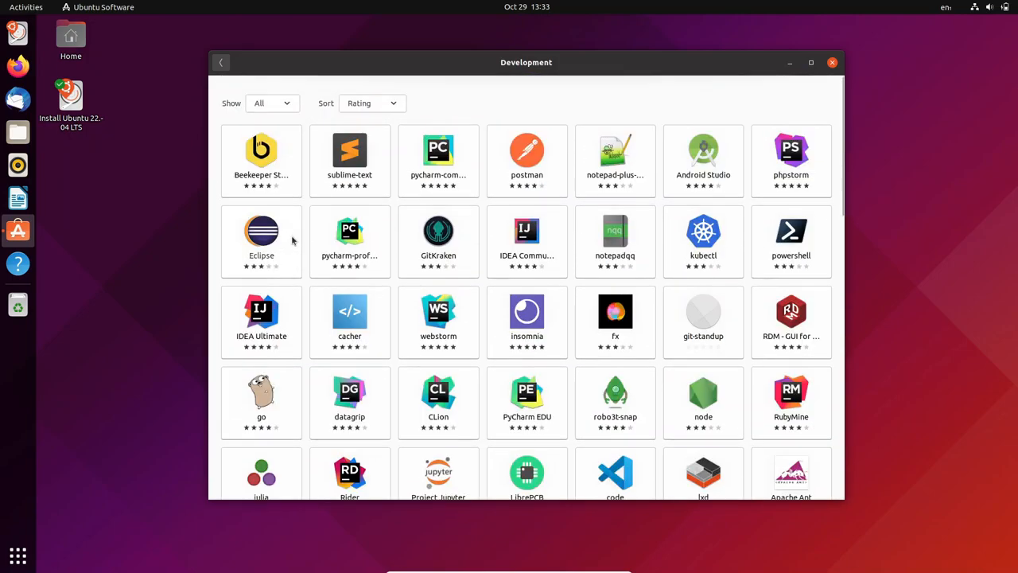
left_click(220, 62)
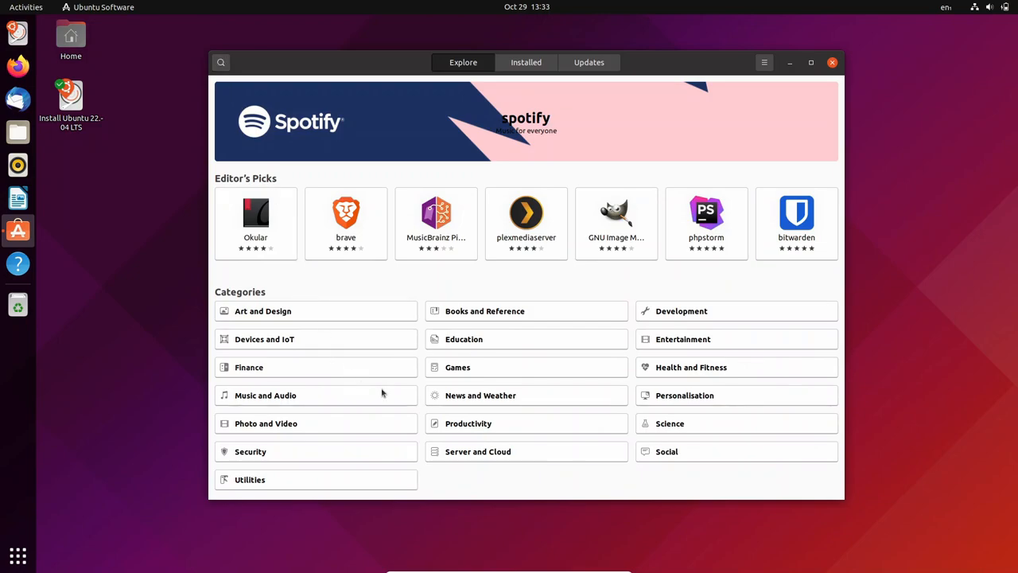
- Browse the Games category and open the TrackMania Nations Forever details page
left_click(458, 365)
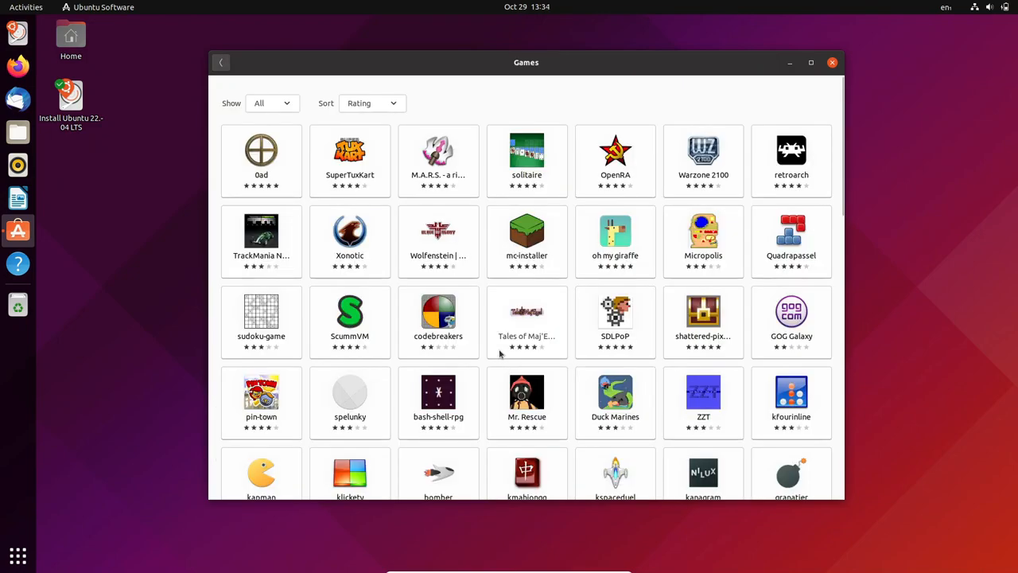
scroll("down", 3)
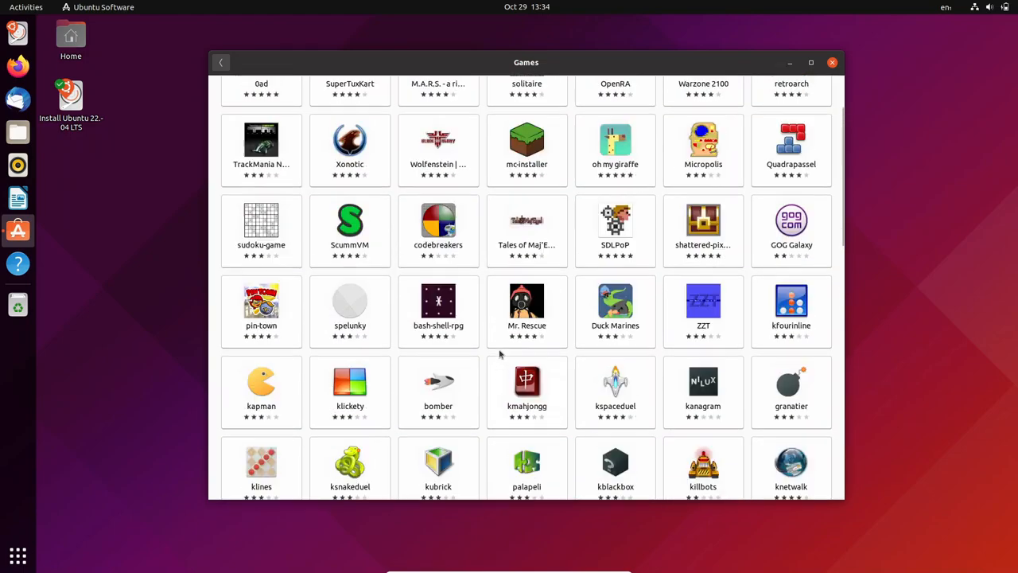
left_click(261, 140)
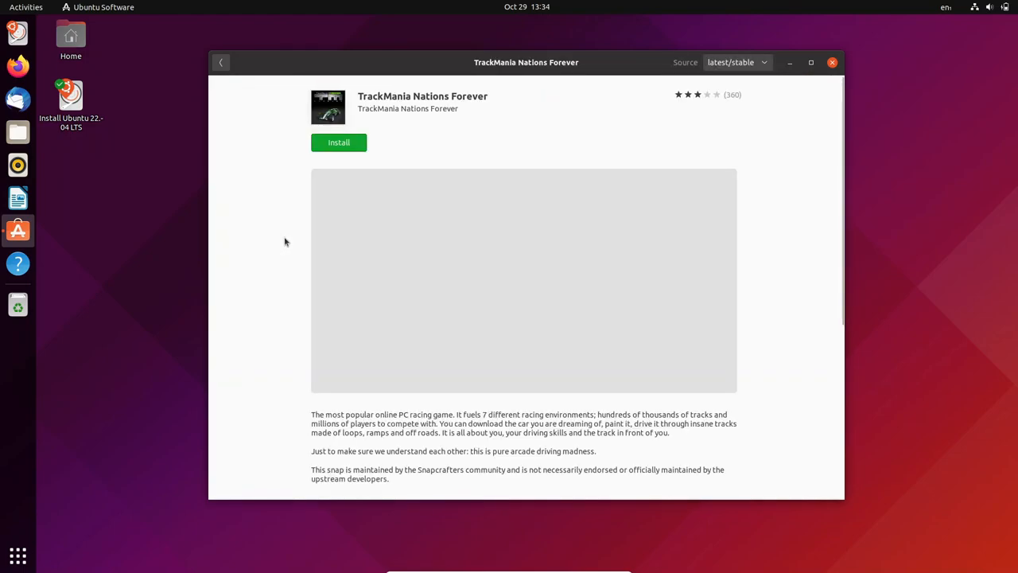